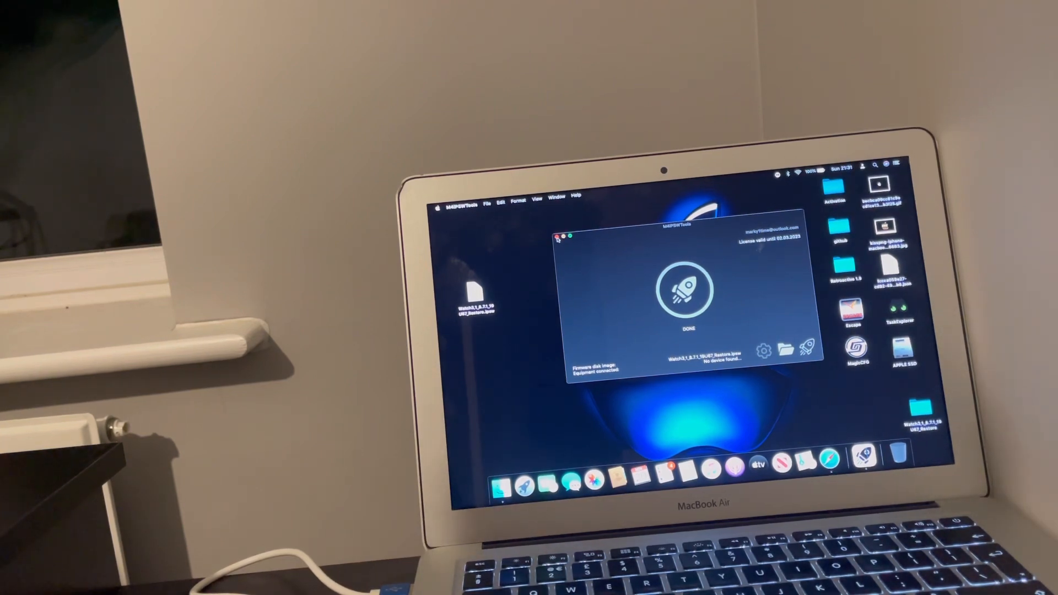
Step: Close the M4PSWTools window once the Apple Watch restore reports DONE
{"action": "left_click", "coordinate": [559, 235]}
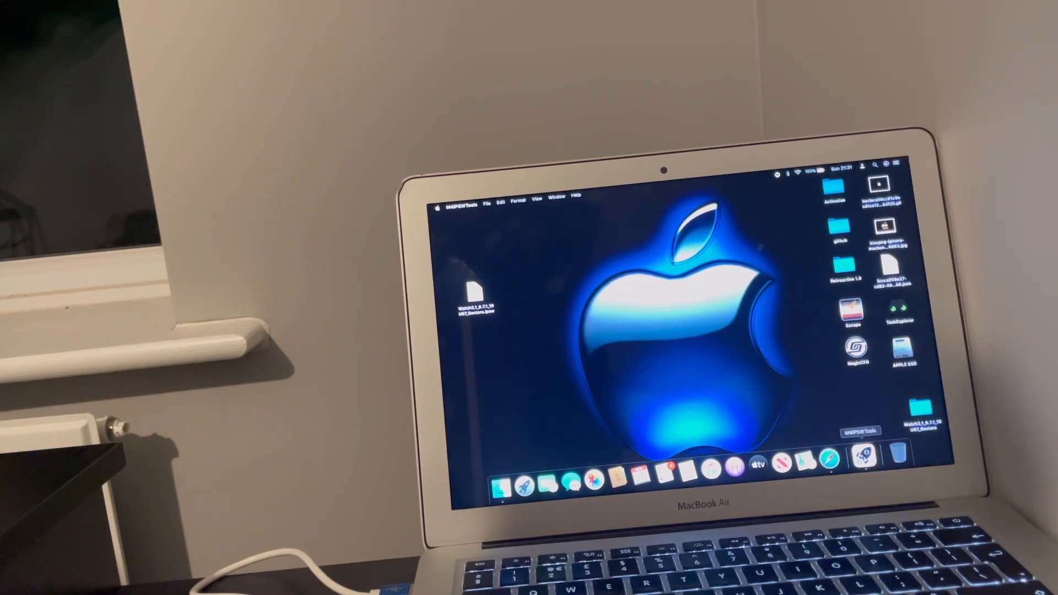
Step: Quit M4PSWTools from its Dock icon's context menu
{"action": "right_click", "coordinate": [865, 460]}
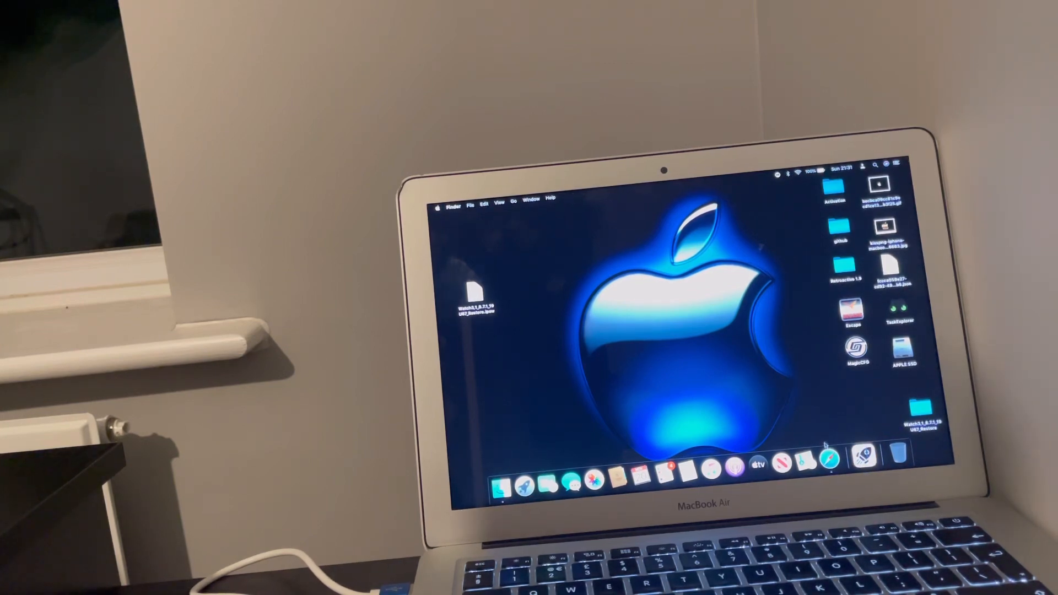
{"action": "mouse_move", "coordinate": [824, 459]}
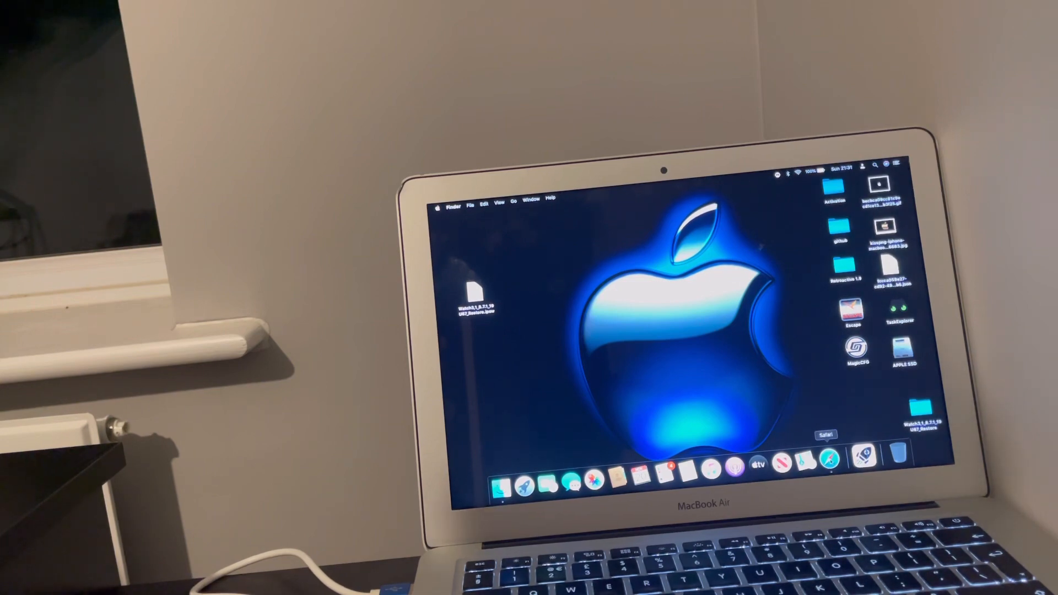
Step: Launch Safari from the Dock and load the myicloud.info home page
{"action": "left_click", "coordinate": [829, 465]}
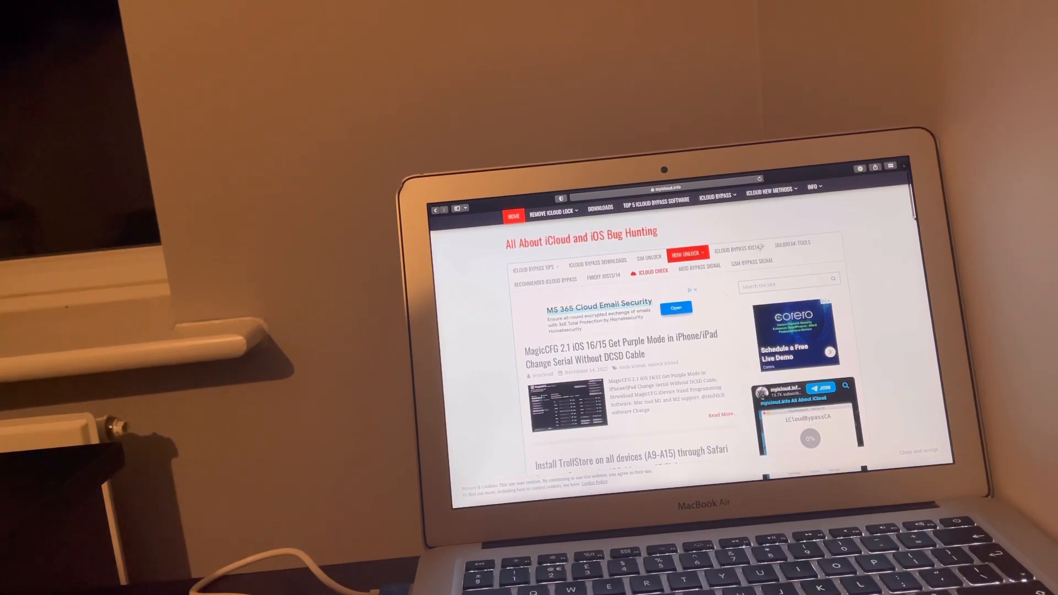
Step: Scroll down myicloud.info to the Telegram channel widget and TrollStore and iOS 15 downgrade posts
{"action": "scroll", "scroll_direction": "down", "scroll_amount": 3}
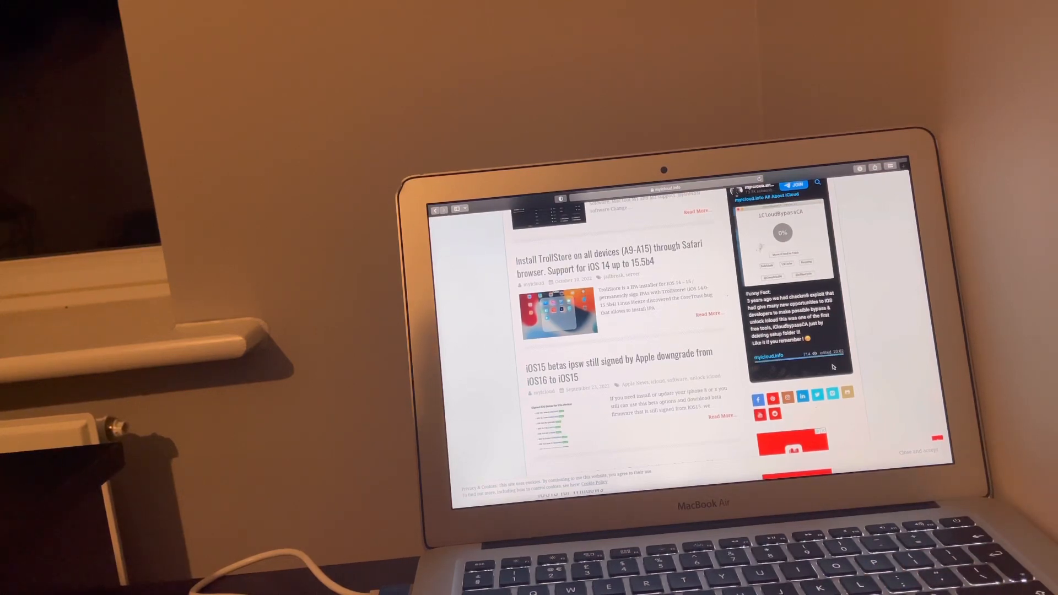
{"action": "scroll", "scroll_direction": "down", "scroll_amount": 3}
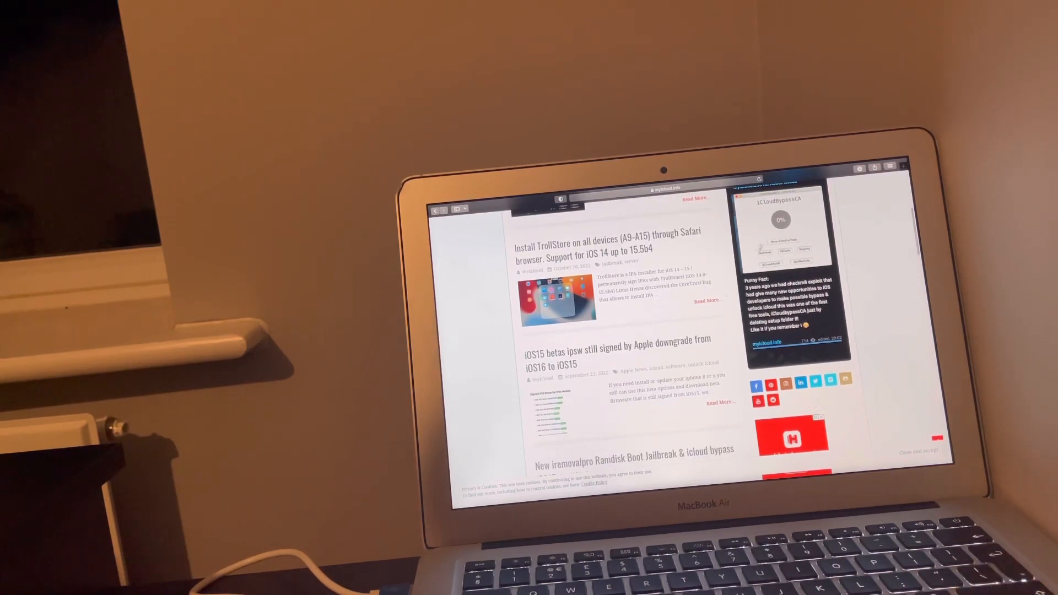